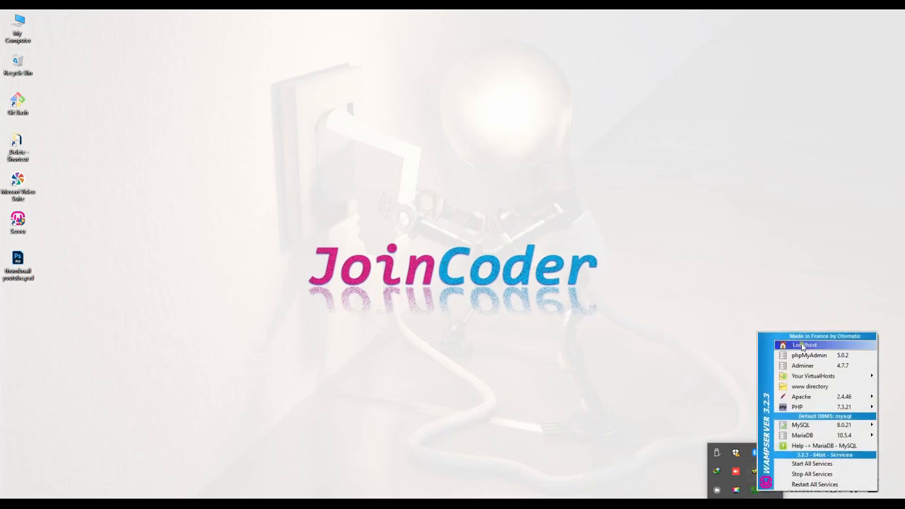
# - Open the WampServer localhost homepage from the tray menu
pyautogui.click(806, 345)
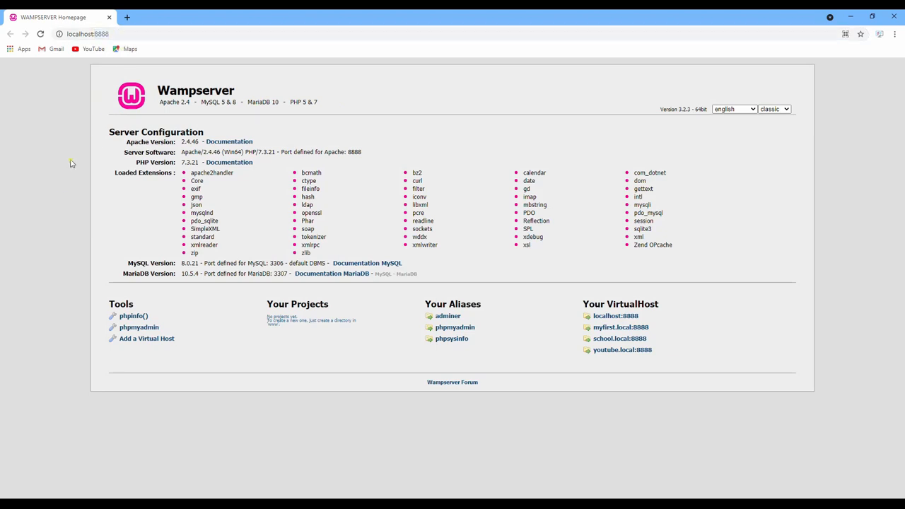
pyautogui.moveTo(117, 94)
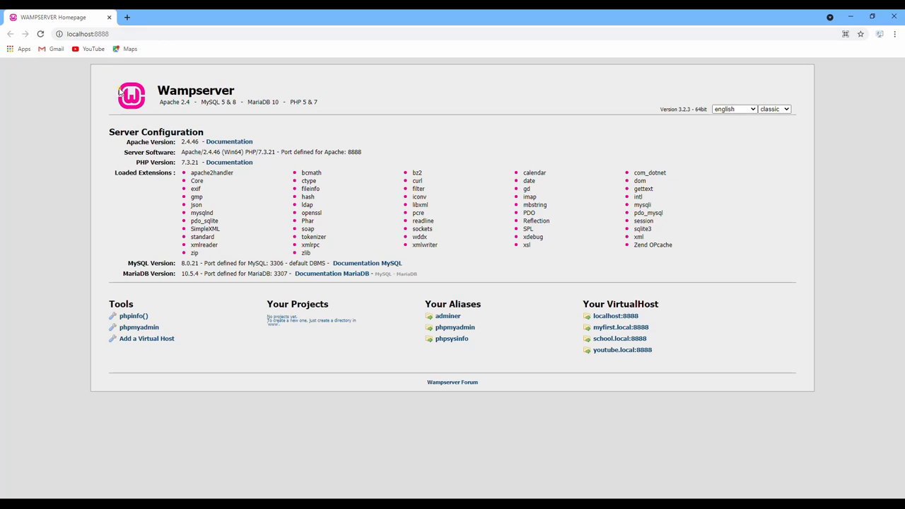
# - Change the browser address to localhost:81 instead of port 8888
pyautogui.click(92, 33)
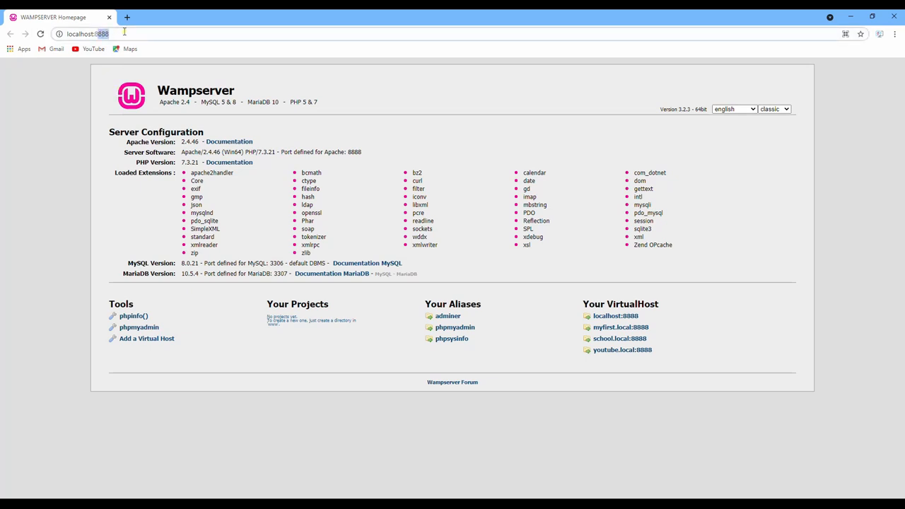
pyautogui.write('localhost:81')
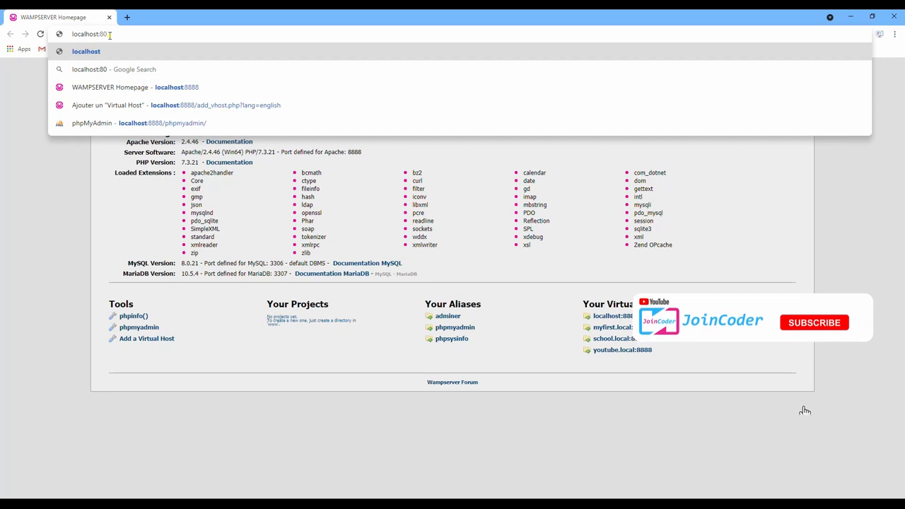
pyautogui.click(814, 321)
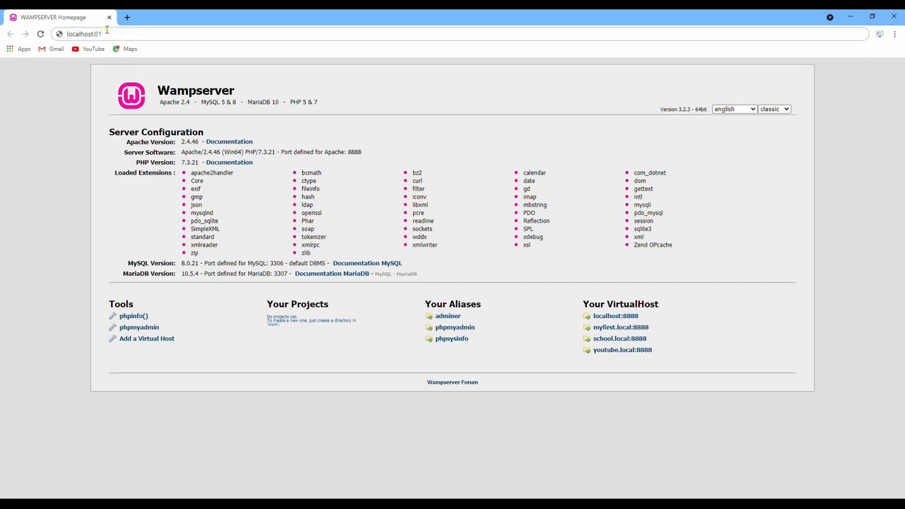
pyautogui.moveTo(621, 342)
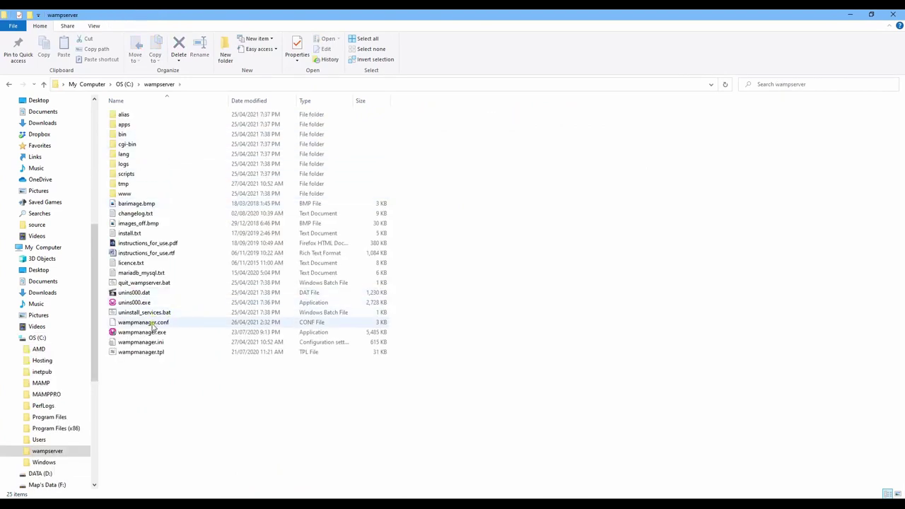
# - Open wampmanager.conf from C:\wampserver in Notepad++
pyautogui.click(144, 322)
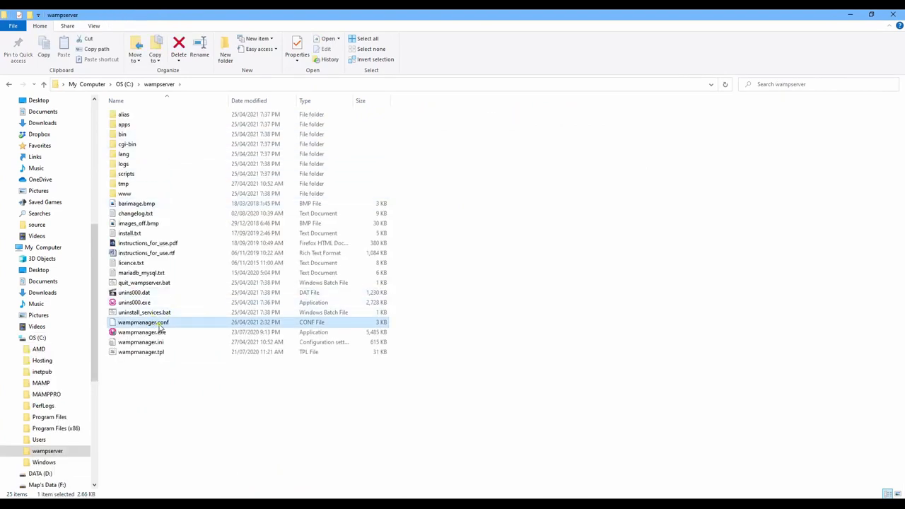
pyautogui.doubleClick(142, 322)
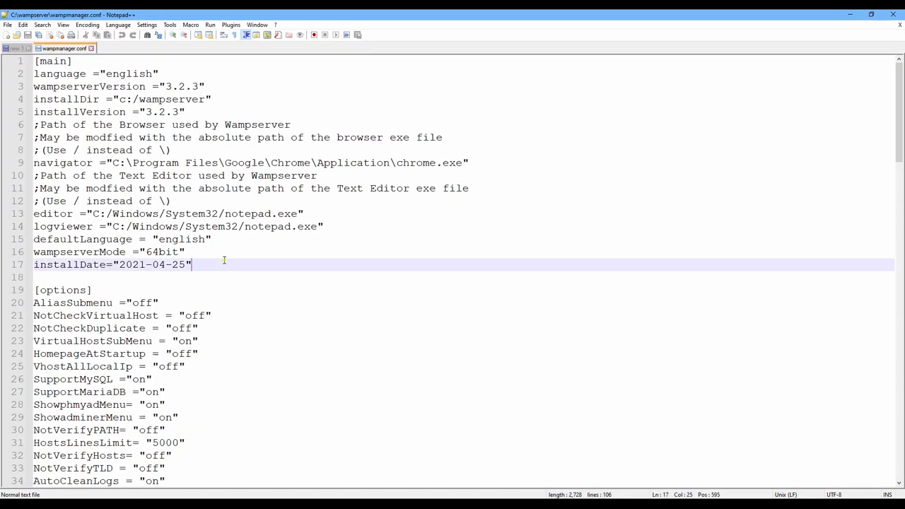
# - Undo a stray letter, replace apachePortUsed 8888 with 81, and save wampmanager.conf
pyautogui.write('f')
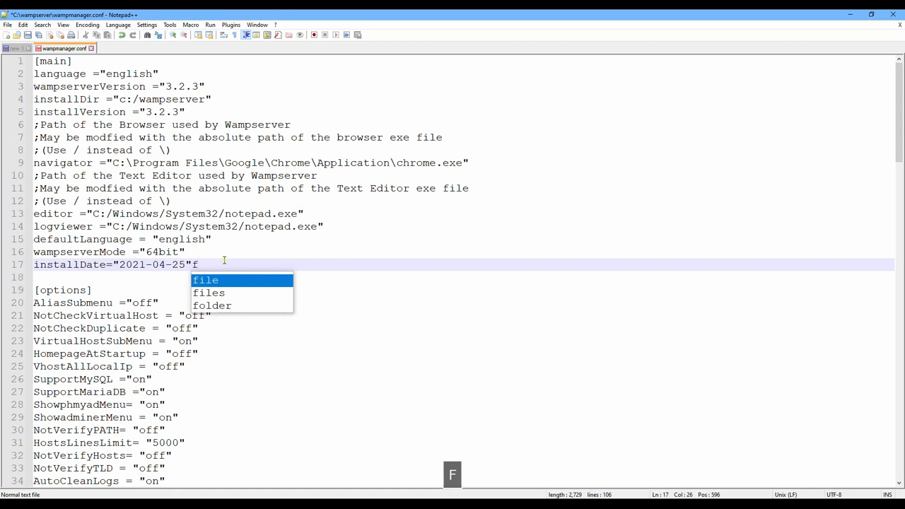
pyautogui.press('Ctrl+z')
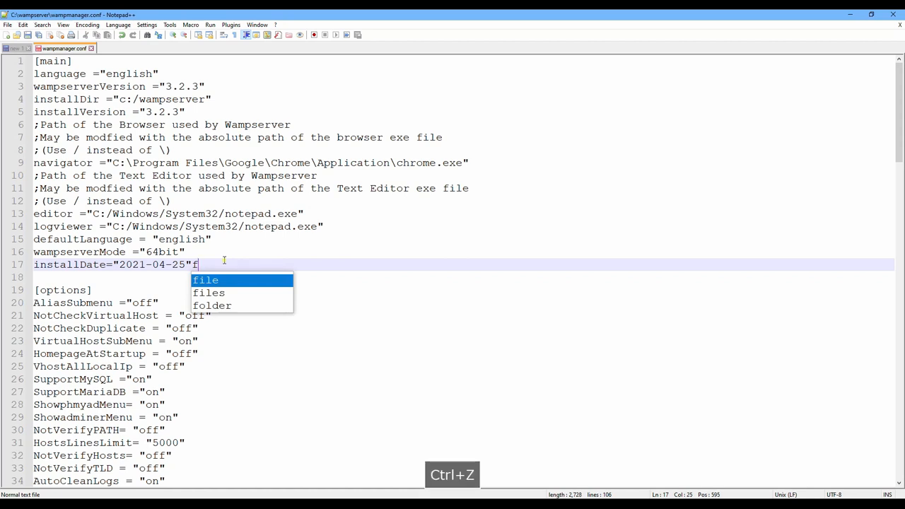
pyautogui.press('Ctrl+f')
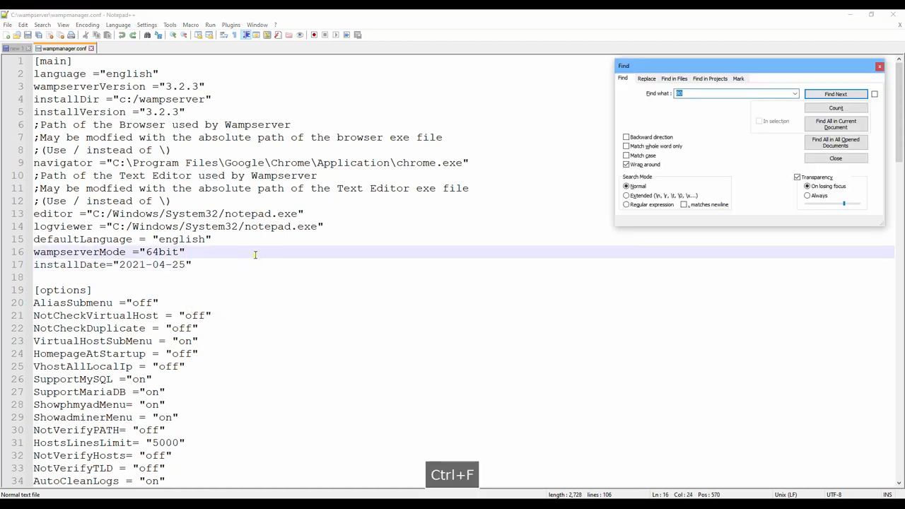
pyautogui.write('8888')
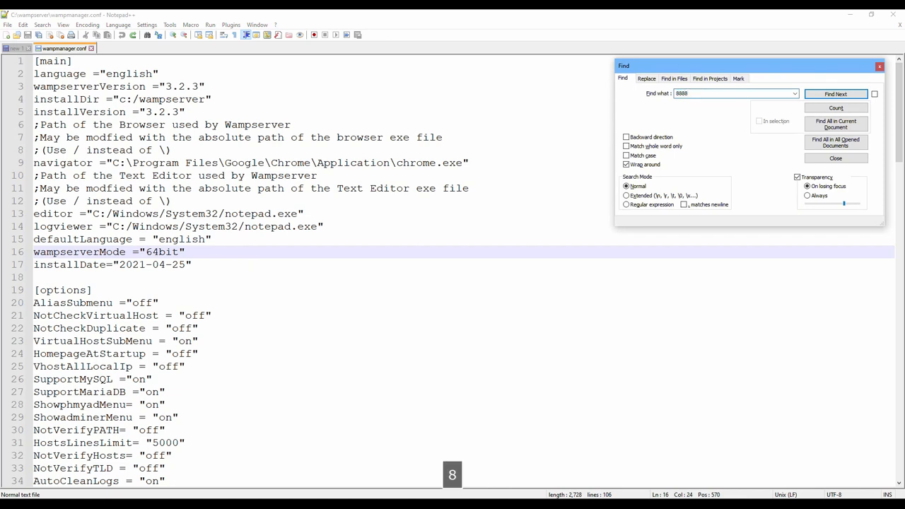
pyautogui.click(838, 94)
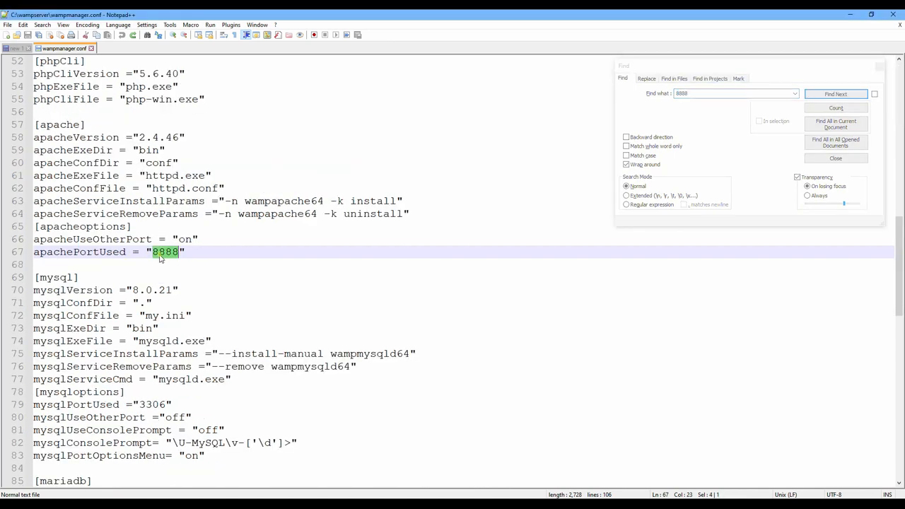
pyautogui.write('81')
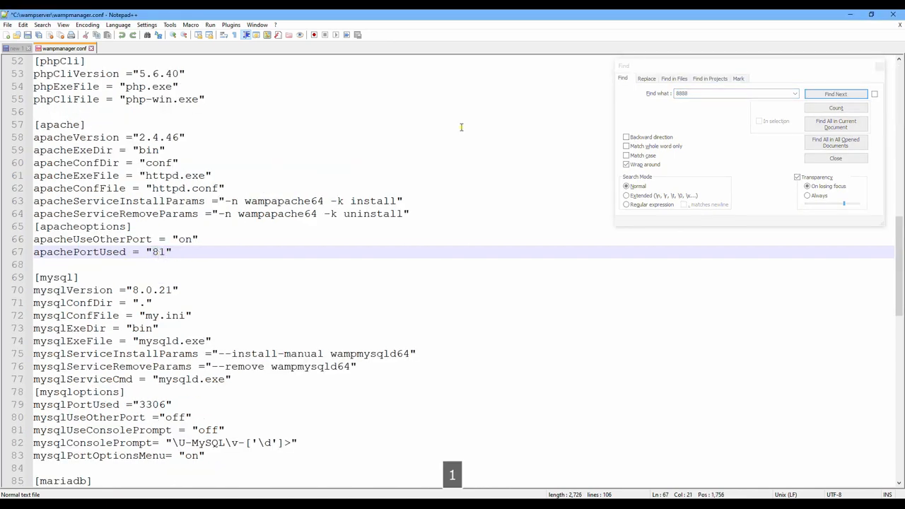
pyautogui.click(838, 94)
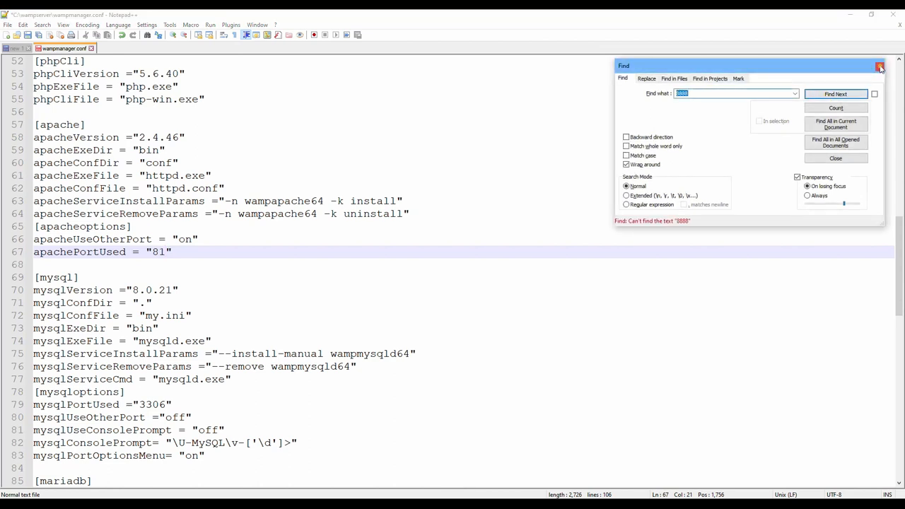
pyautogui.click(881, 63)
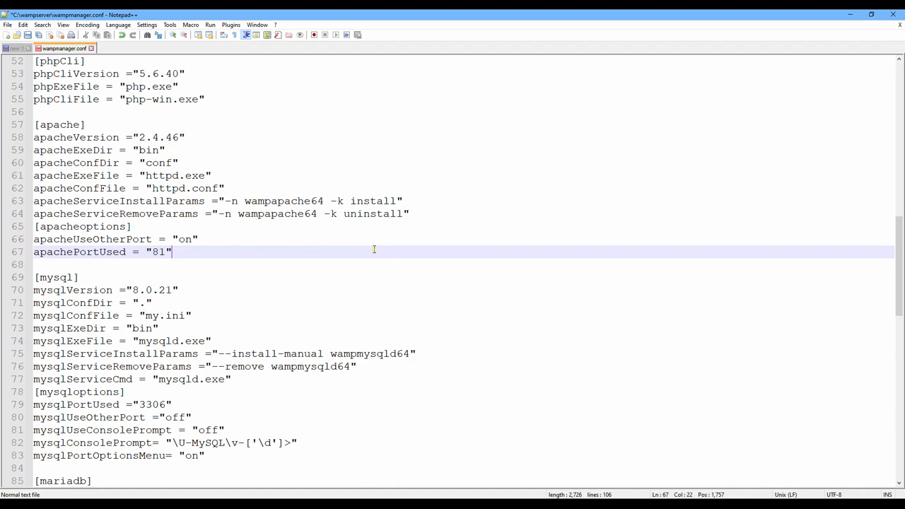
pyautogui.press('Ctrl+s')
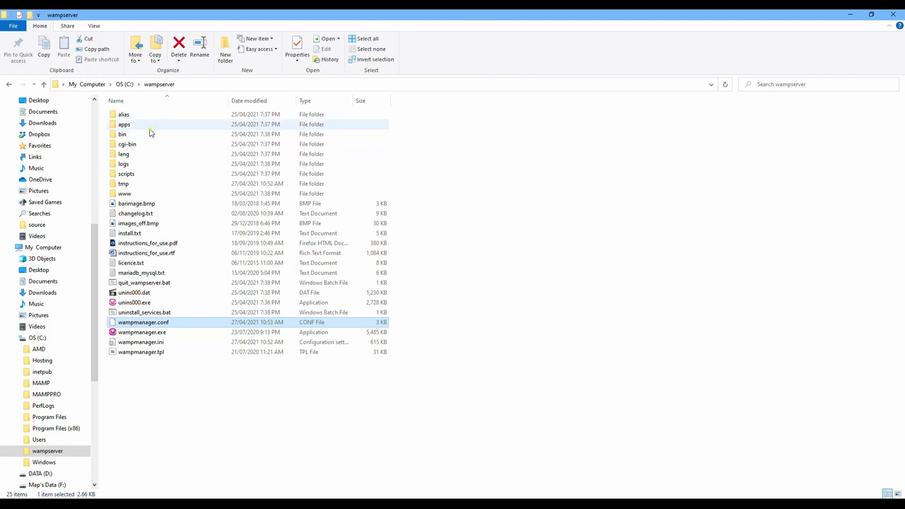
# - Navigate to bin\apache\apache2.4.46\conf and show the context menu for httpd.conf
pyautogui.doubleClick(124, 124)
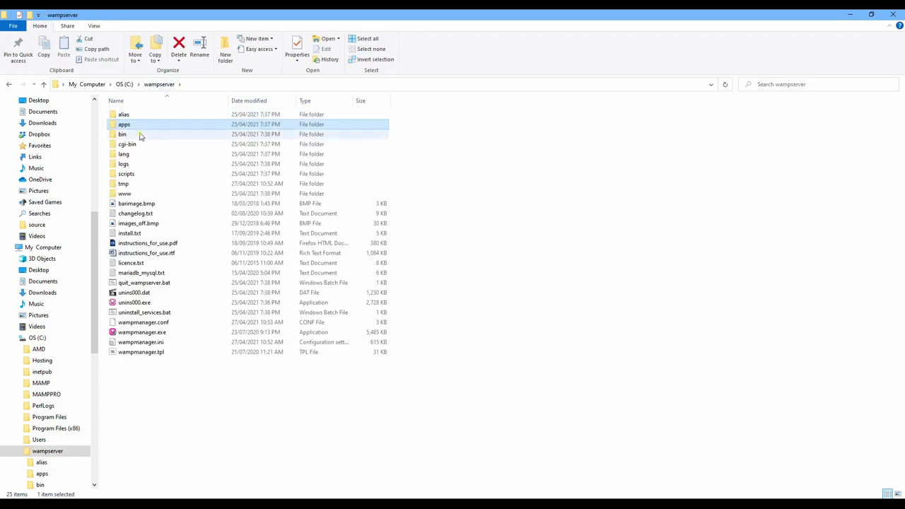
pyautogui.doubleClick(121, 133)
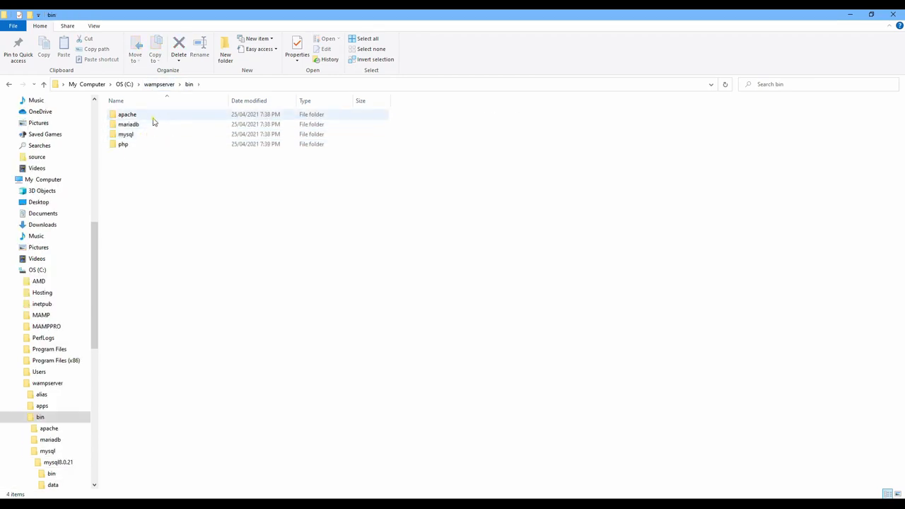
pyautogui.doubleClick(127, 113)
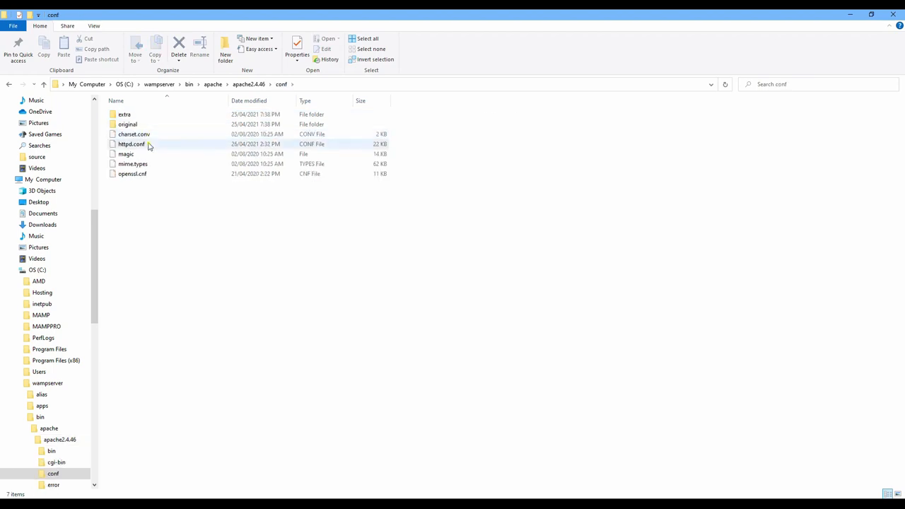
pyautogui.click(130, 144)
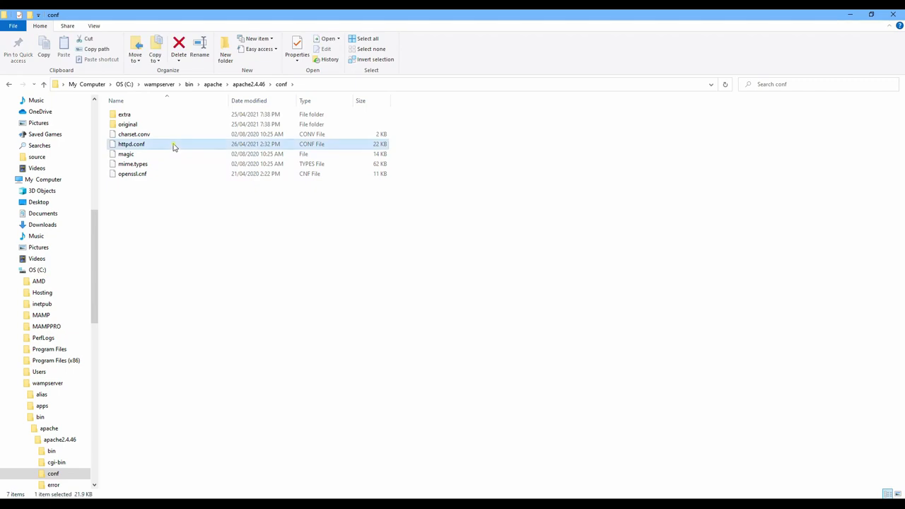
pyautogui.rightClick(131, 144)
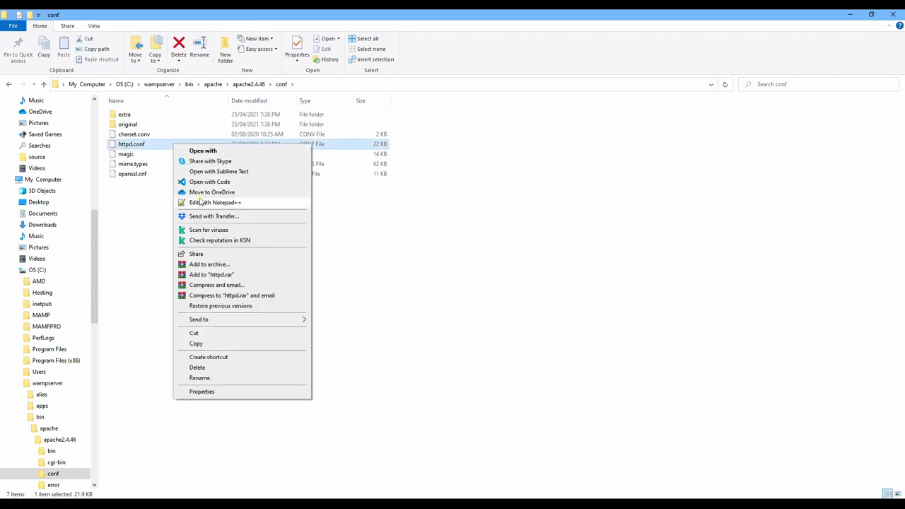
# - Open httpd.conf in Notepad++, change both Listen ports 8888 to 81, and save
pyautogui.click(216, 202)
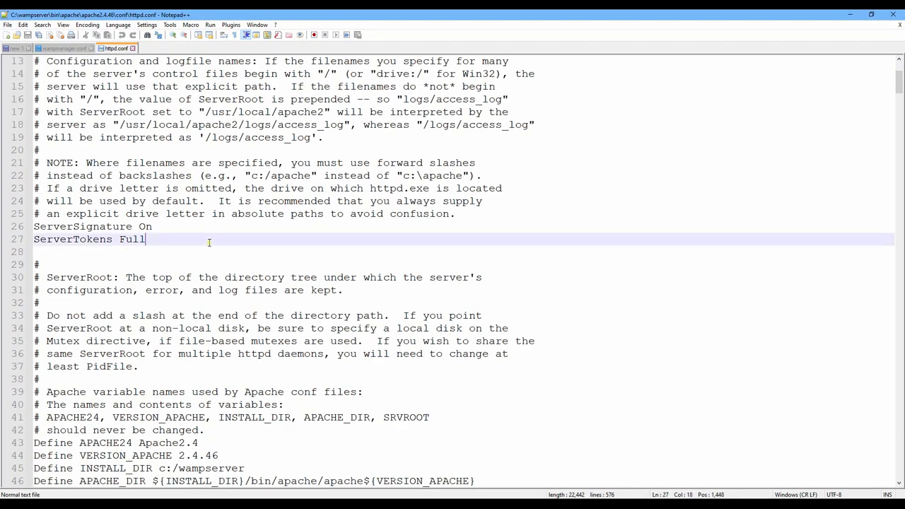
pyautogui.press('Ctrl+f')
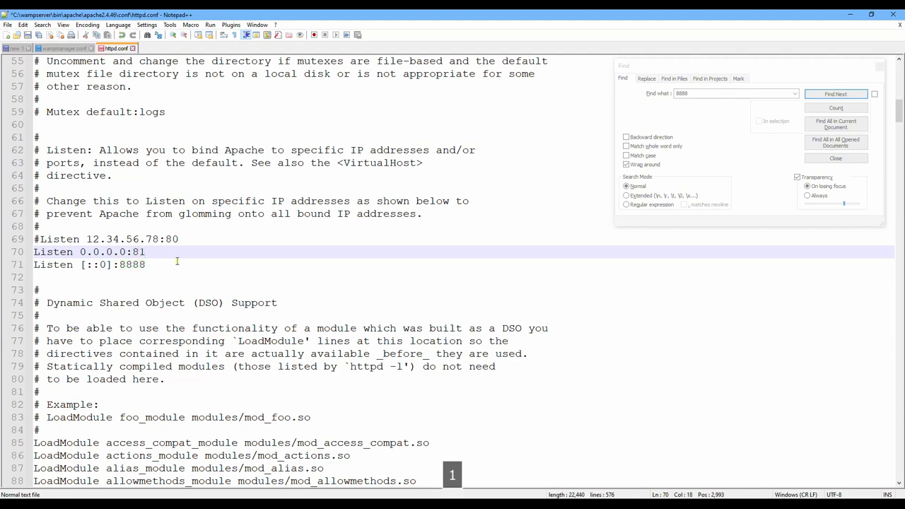
pyautogui.press('ctrl+v')
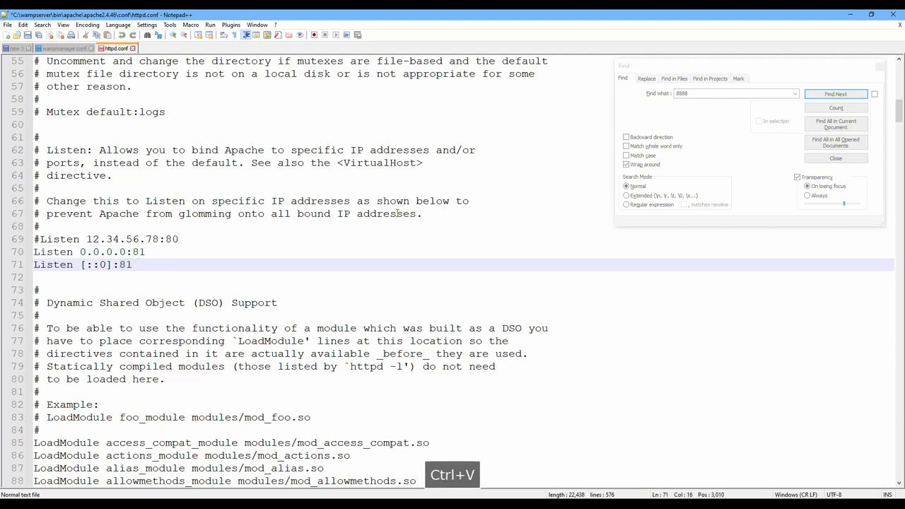
pyautogui.click(839, 94)
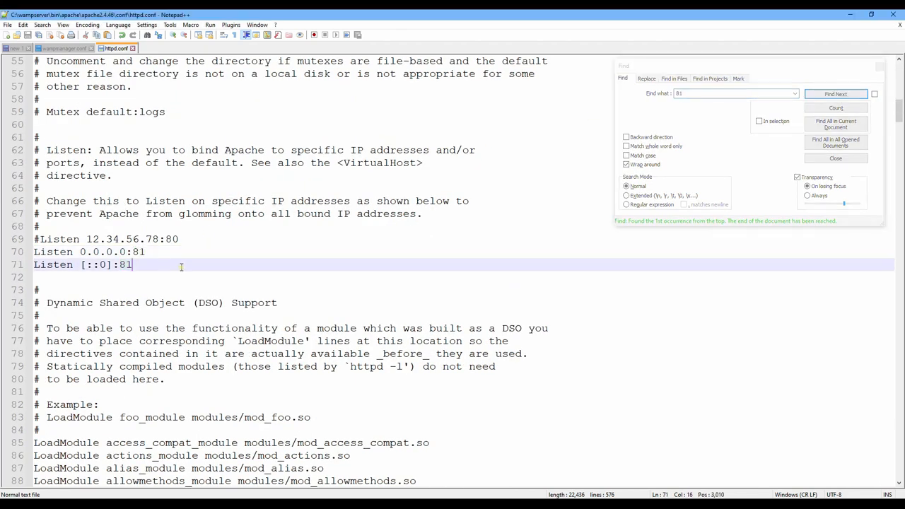
pyautogui.press('Ctrl+s')
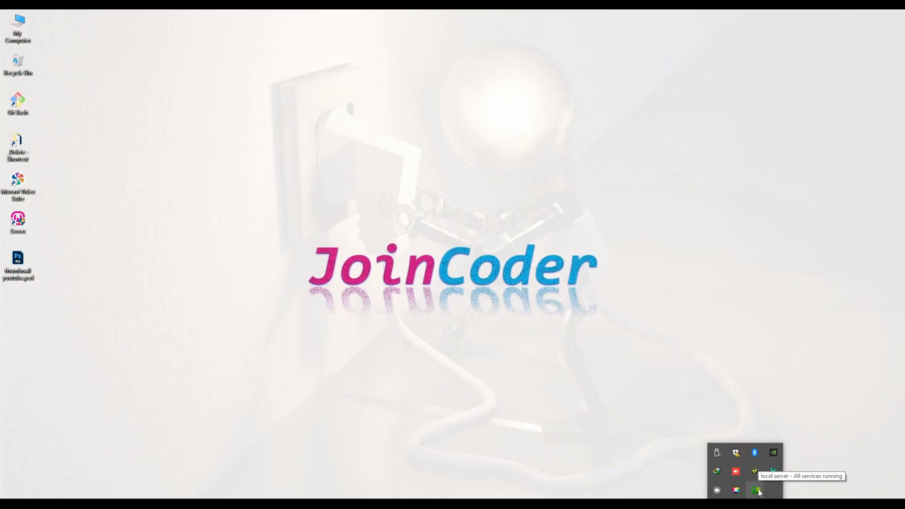
# - Open Localhost from the WampServer tray menu, now loading at localhost:81
pyautogui.click(758, 489)
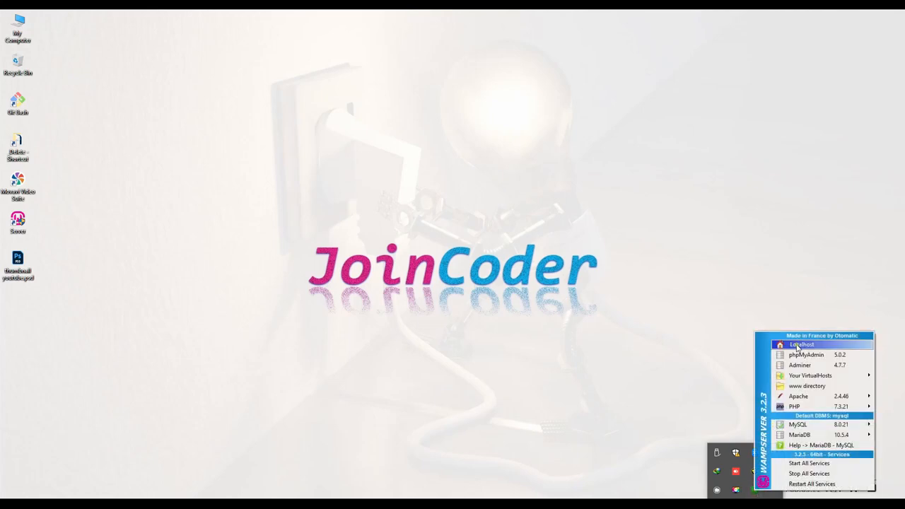
pyautogui.click(799, 344)
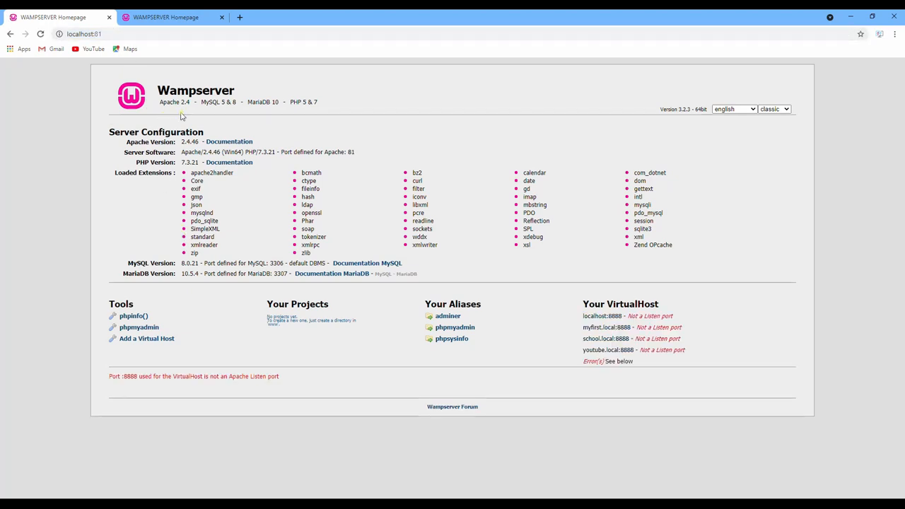
pyautogui.moveTo(659, 264)
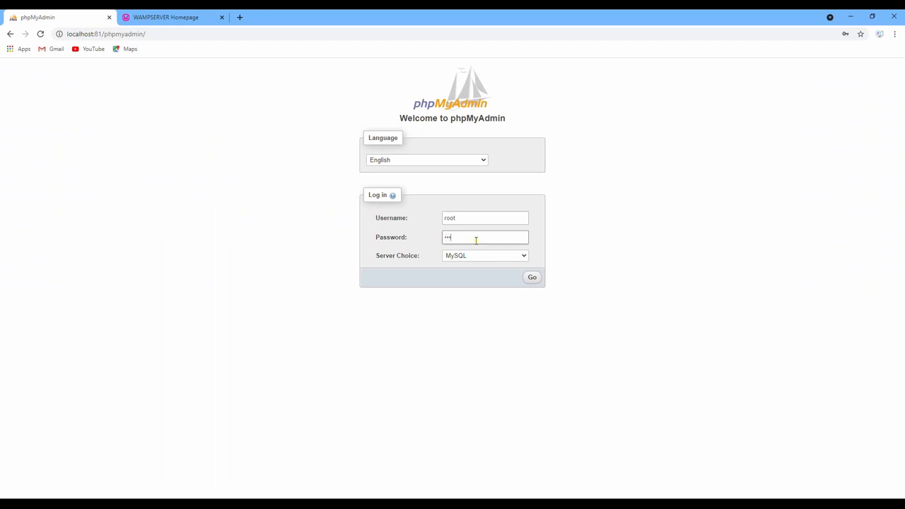
# - Log in to phpMyAdmin as root, retrying after the access-denied error
pyautogui.click(531, 277)
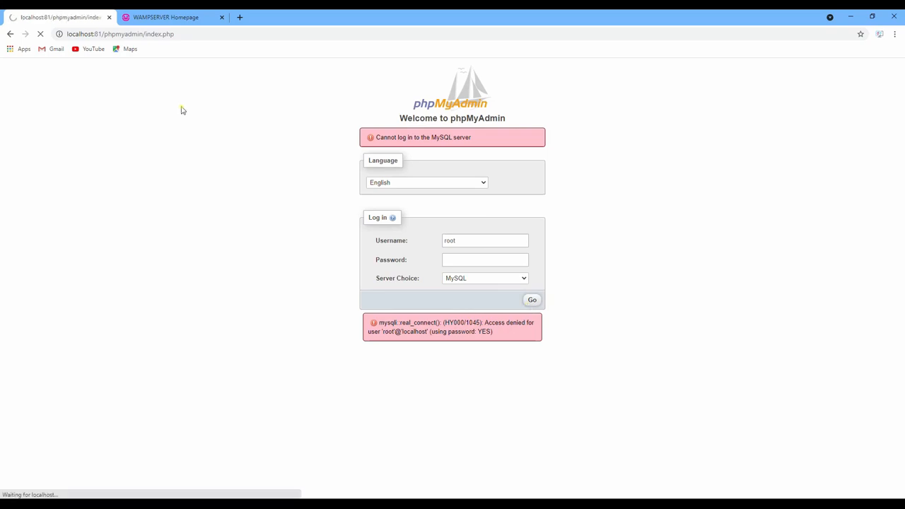
pyautogui.click(532, 300)
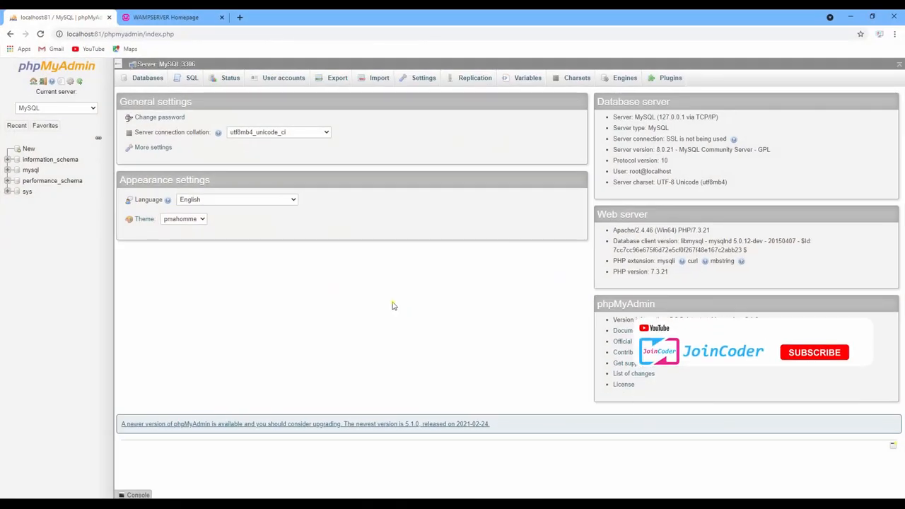